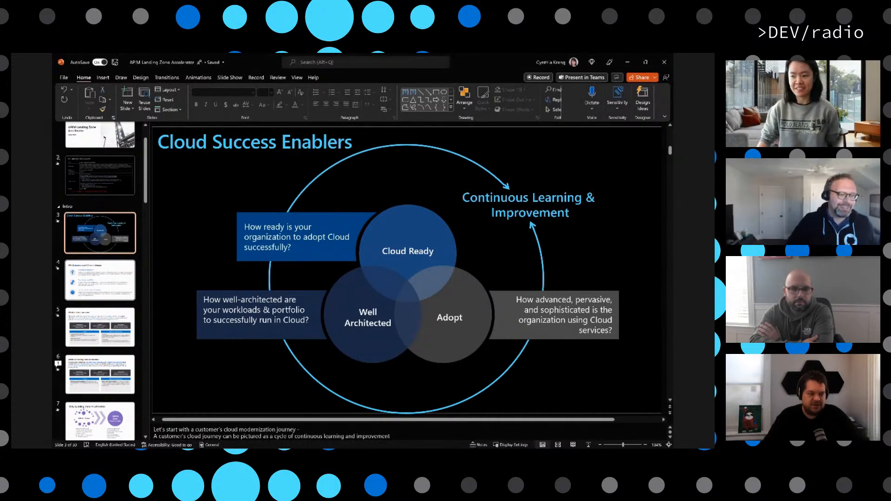
Show slide 4 on enterprise-scale challenges, then slide 6 'What is a Landing Zone Accelerator?'
click(99, 279)
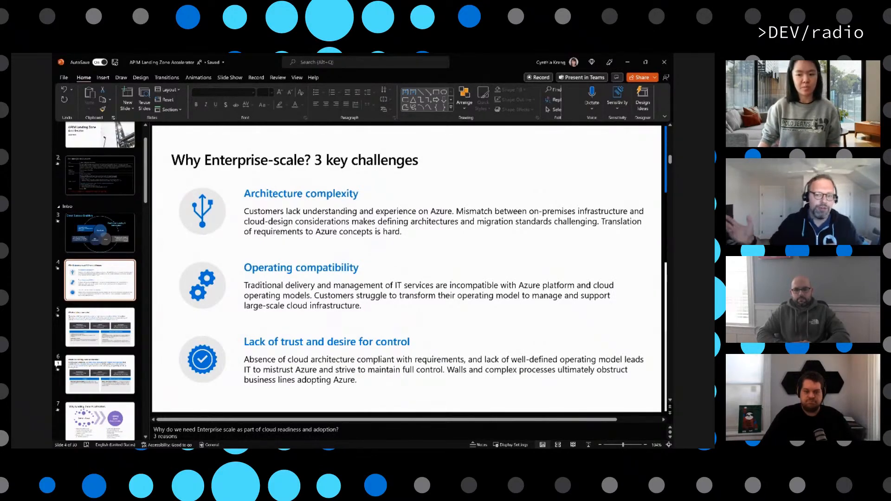
mouse_move(99, 374)
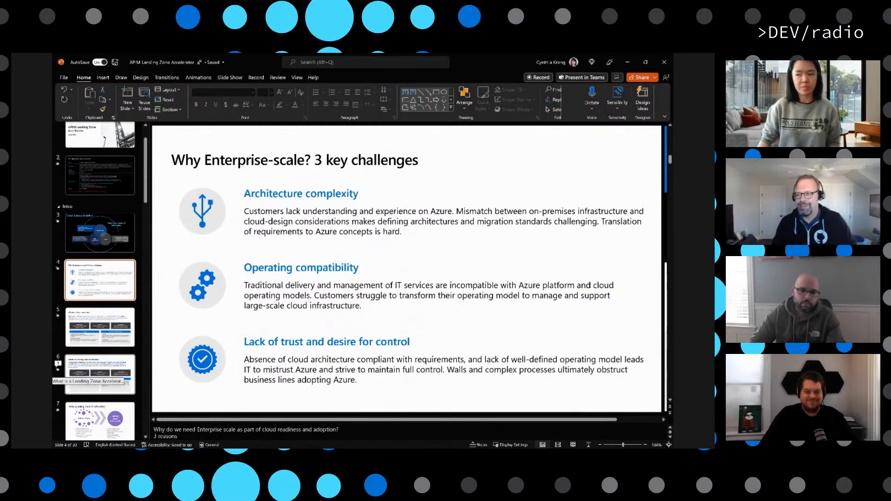
click(99, 373)
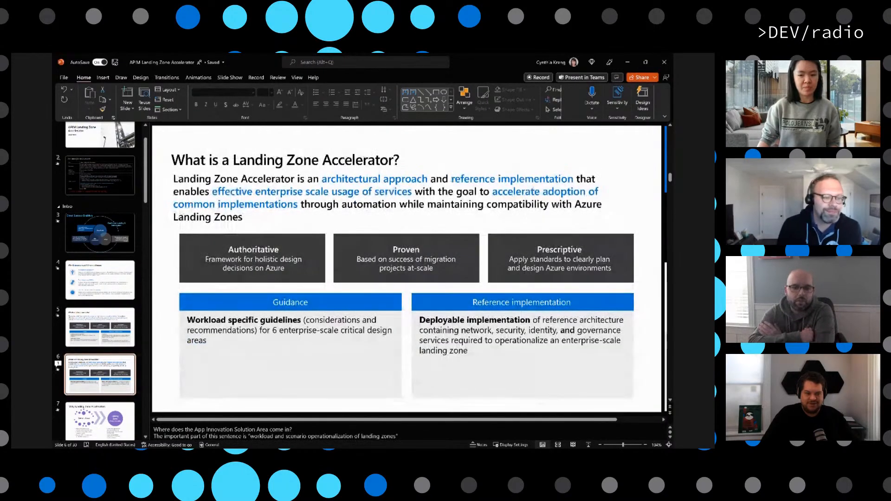